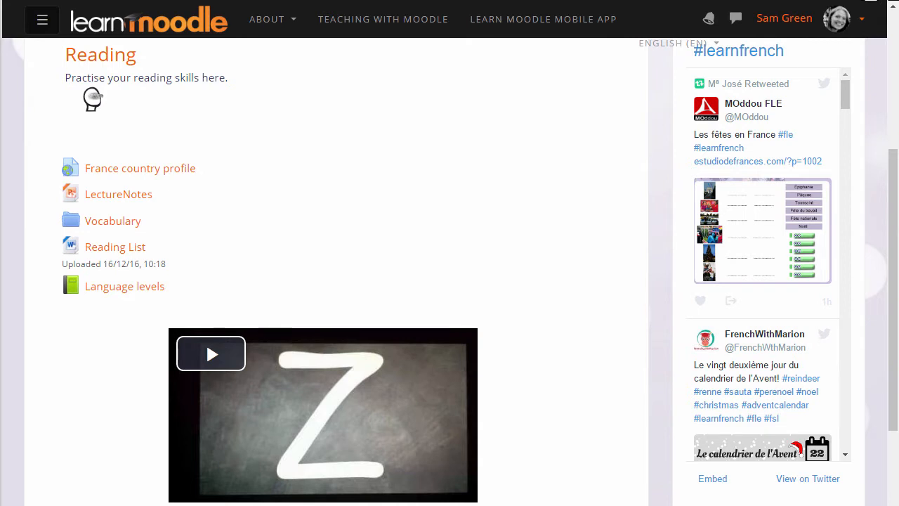
Step: Return to the top of the Basic French course and open the gear administration menu
left_click(210, 354)
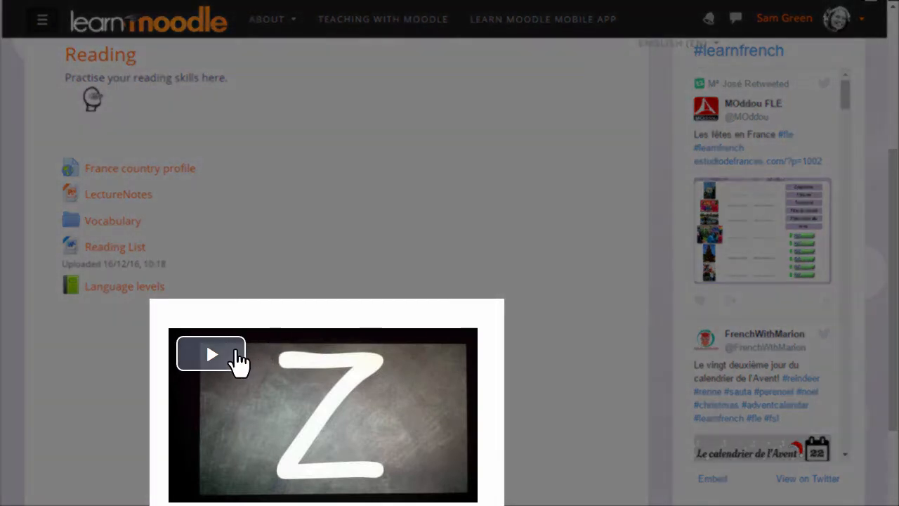
mouse_move(210, 355)
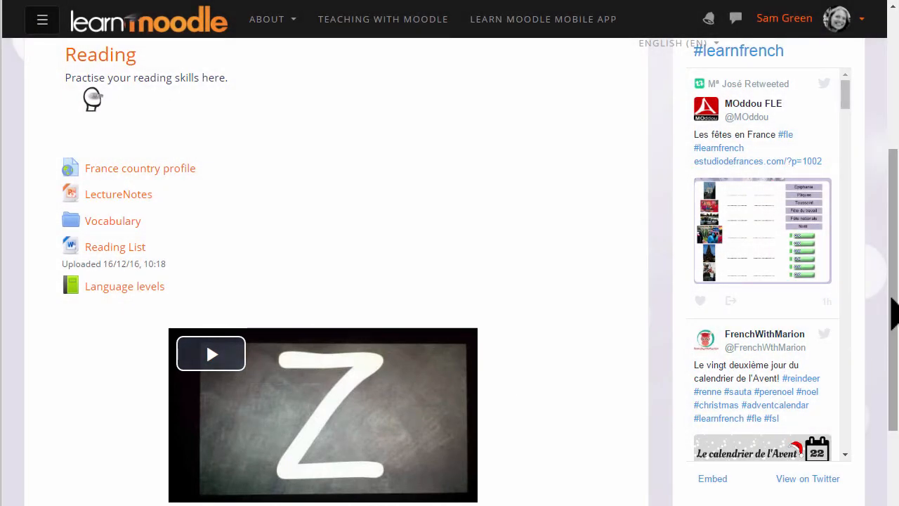
scroll("up", 3)
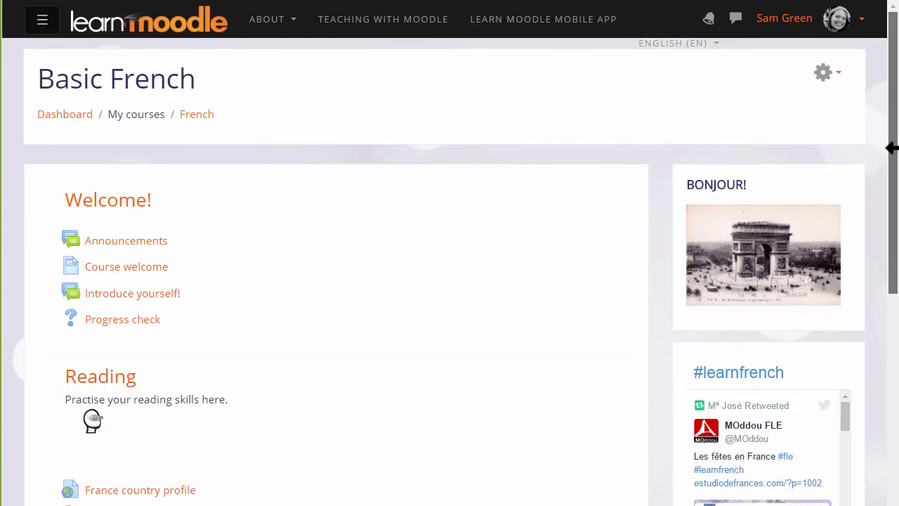
left_click(823, 72)
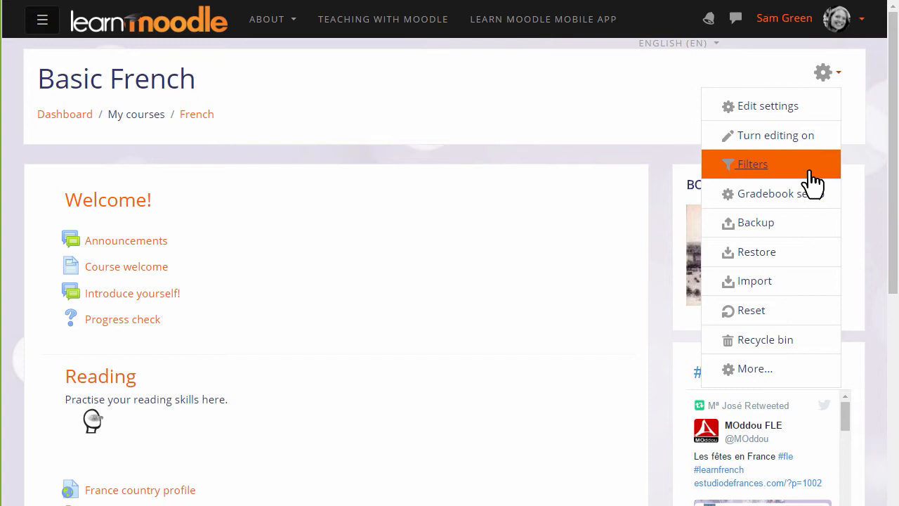
Step: Choose Filters to view the Basic French course's filter settings
left_click(752, 164)
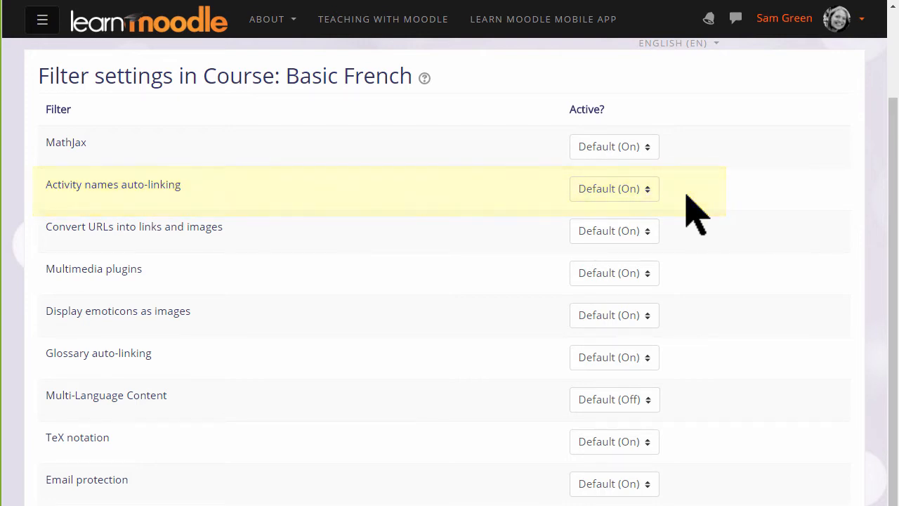
mouse_move(713, 330)
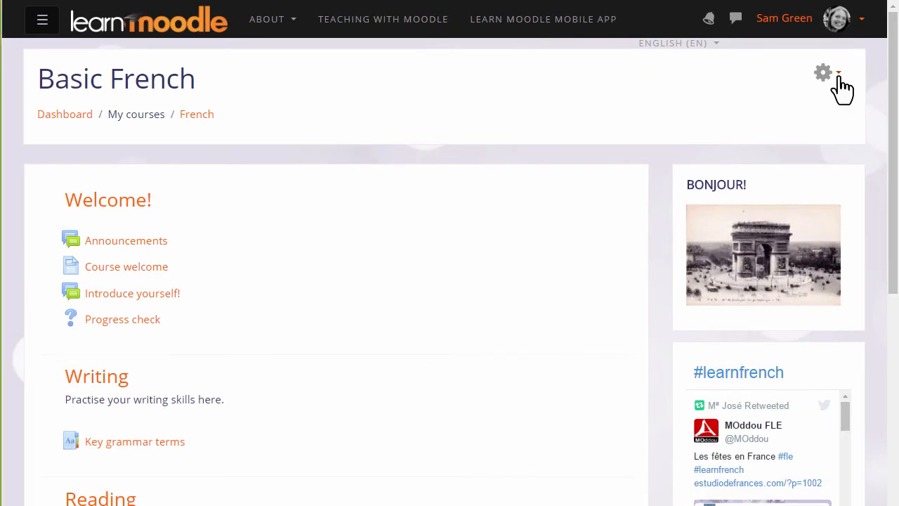
Step: Turn editing on for the Basic French course from the gear menu
left_click(823, 72)
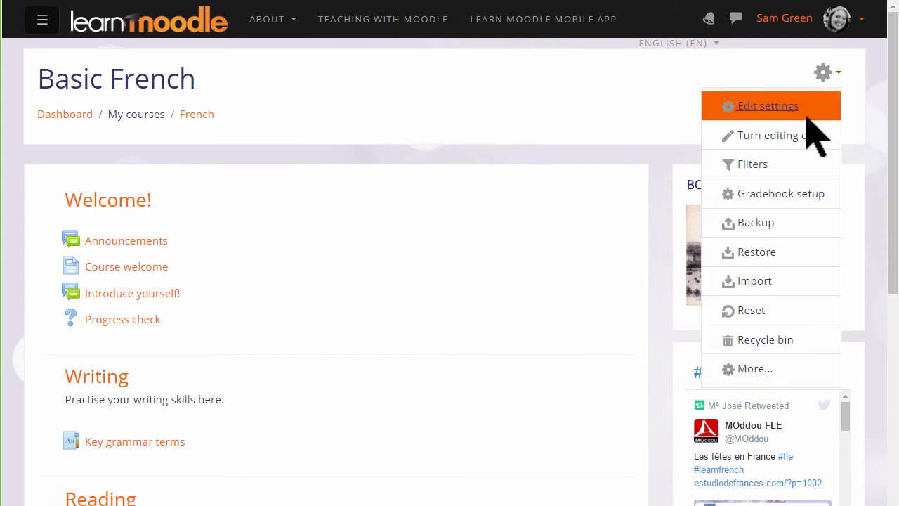
mouse_move(775, 135)
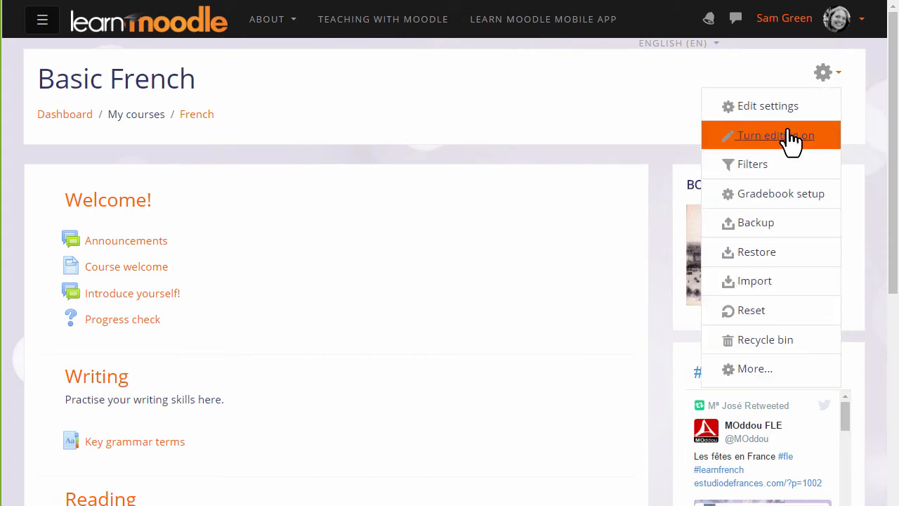
left_click(774, 135)
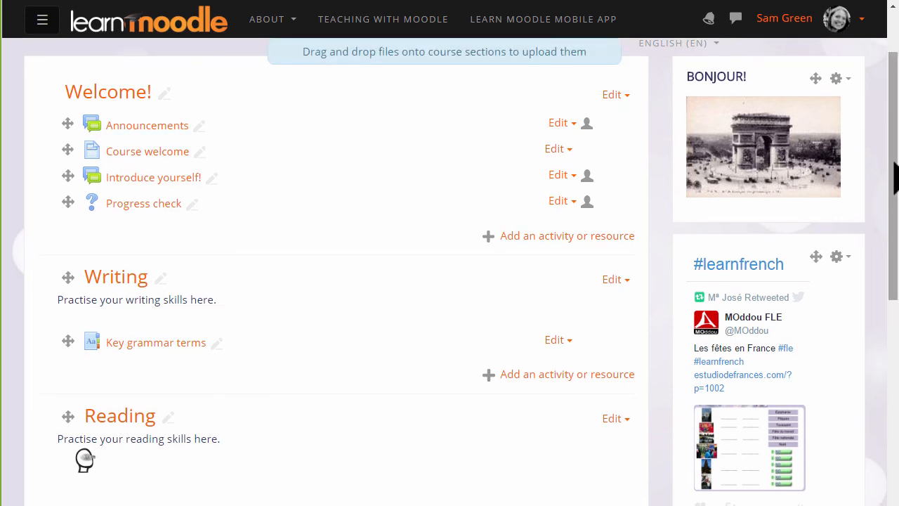
mouse_move(612, 279)
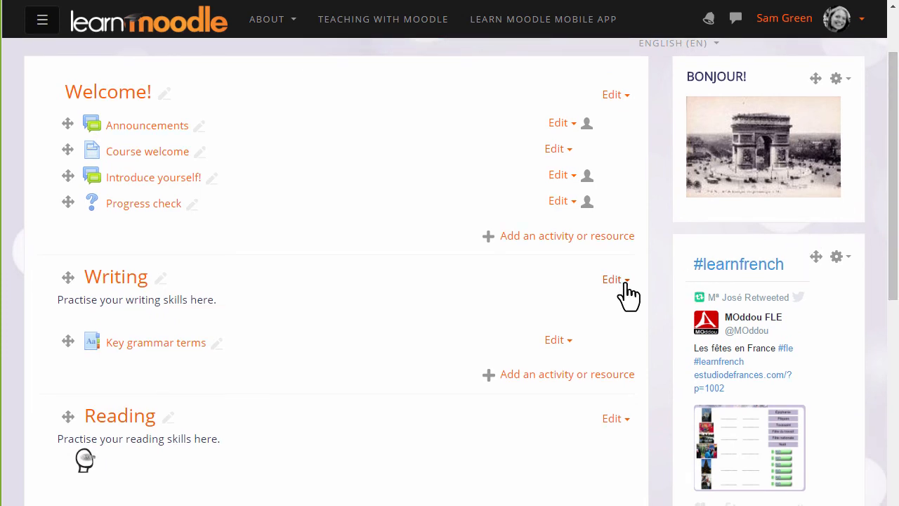
Step: Add the adjective/verb sentence with a :) smiley to the Writing summary and save
left_click(611, 279)
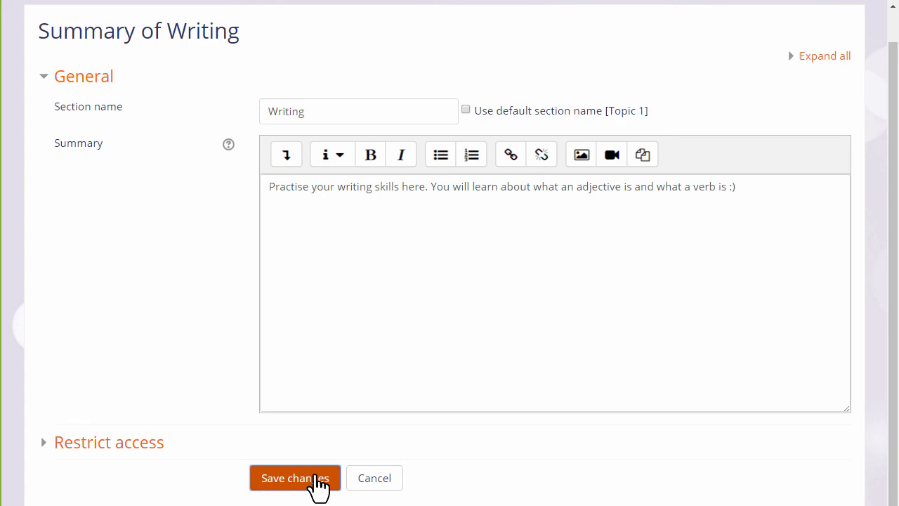
left_click(295, 477)
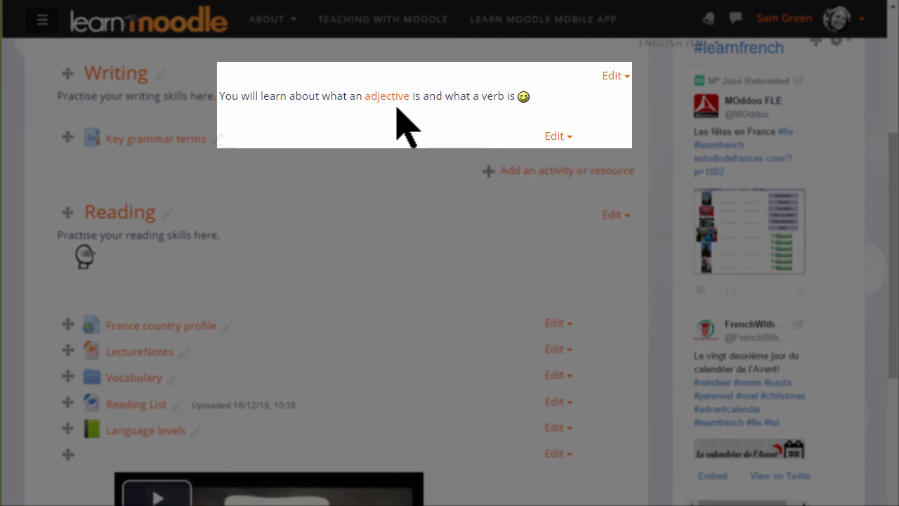
Step: Open the auto-linked 'adjective' glossary popup in the Writing summary
left_click(387, 95)
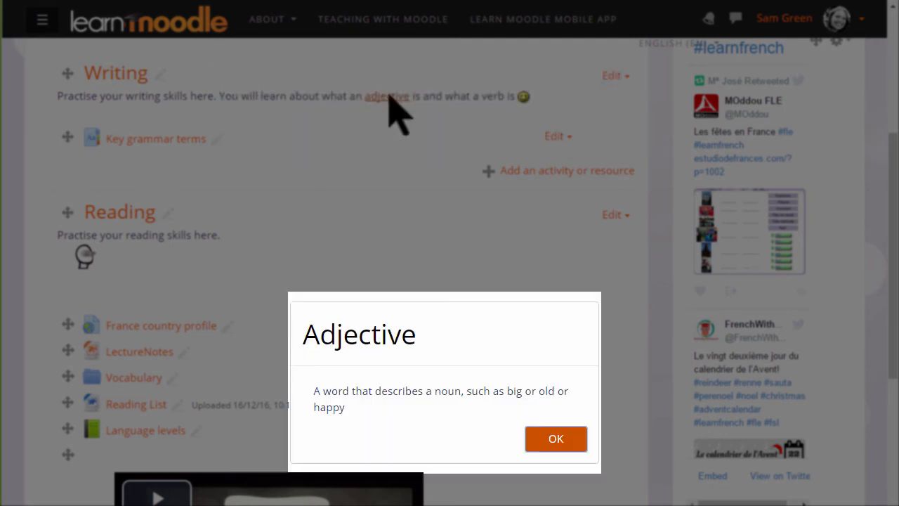
mouse_move(556, 438)
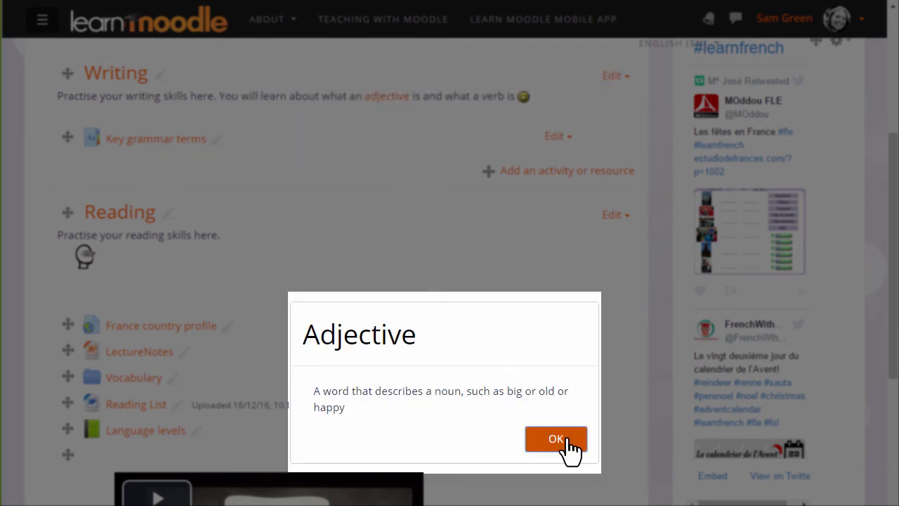